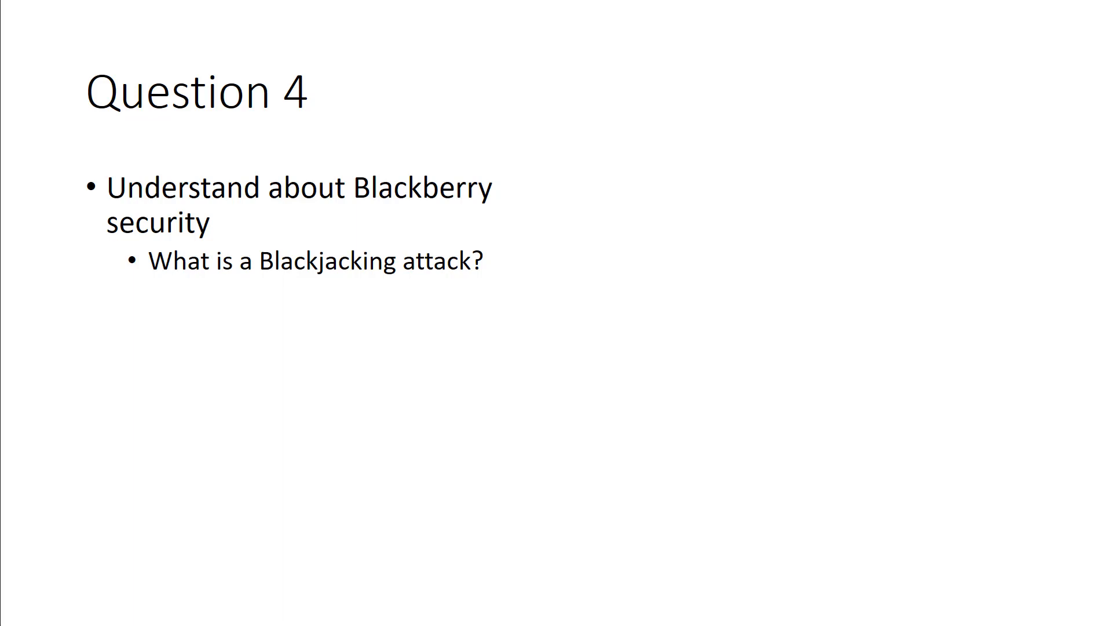
Step: Advance the slideshow from Question 4 to the Question 5 slide on hash collisions
key("right")
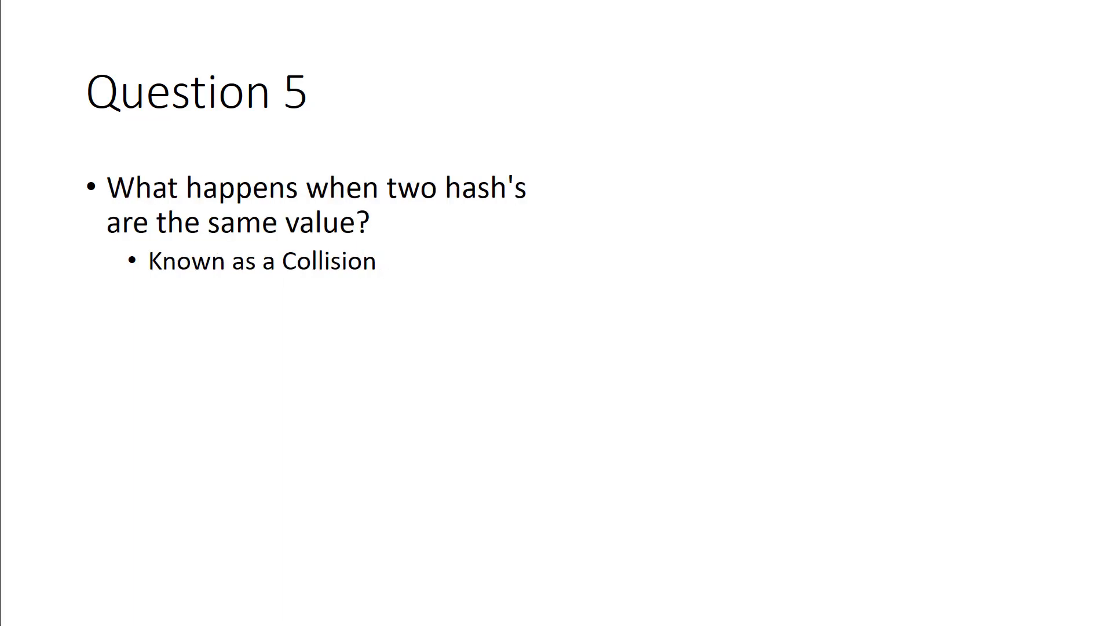